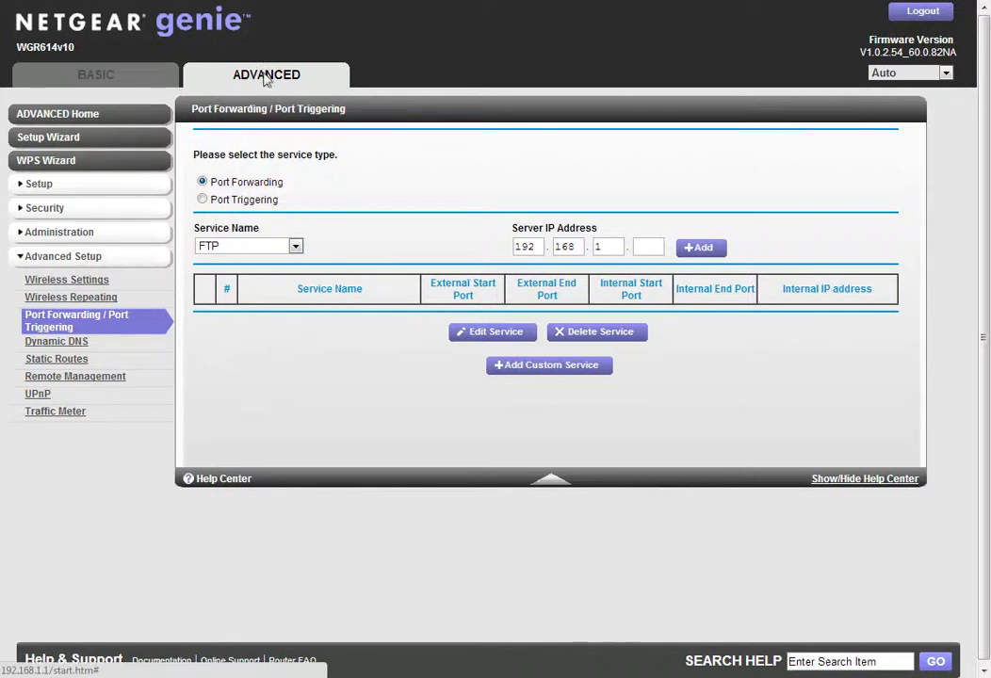
mouse_move(68, 265)
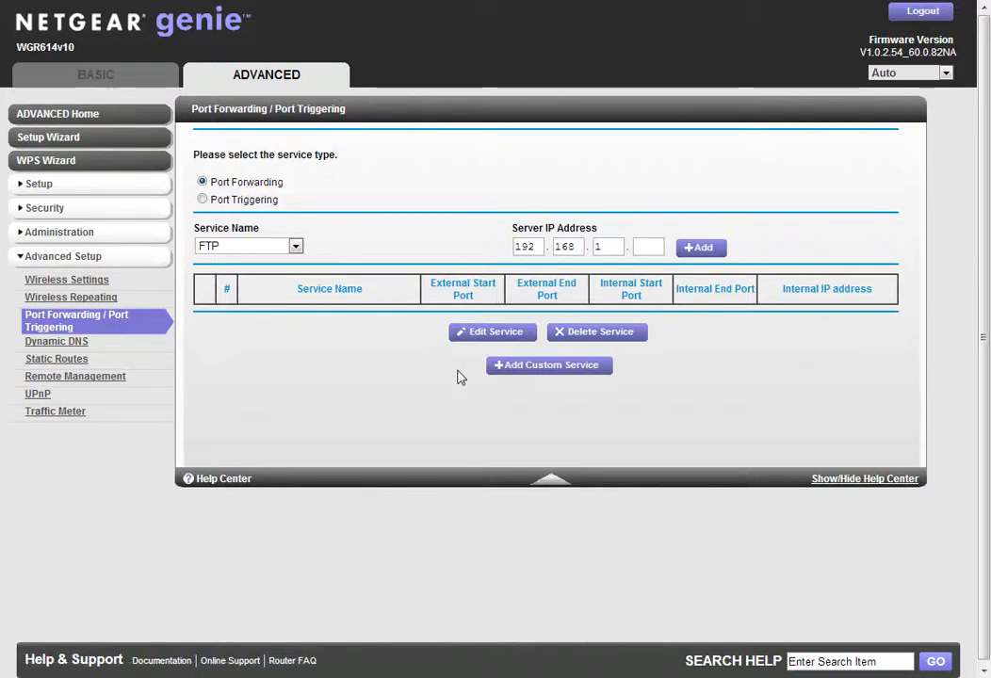
mouse_move(502, 385)
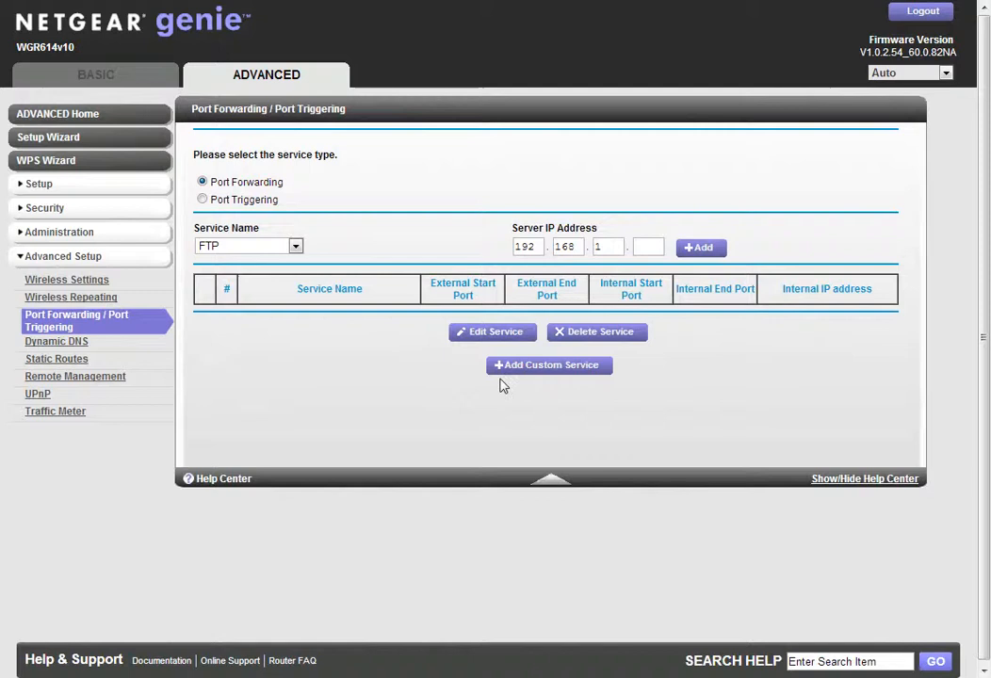
mouse_move(536, 370)
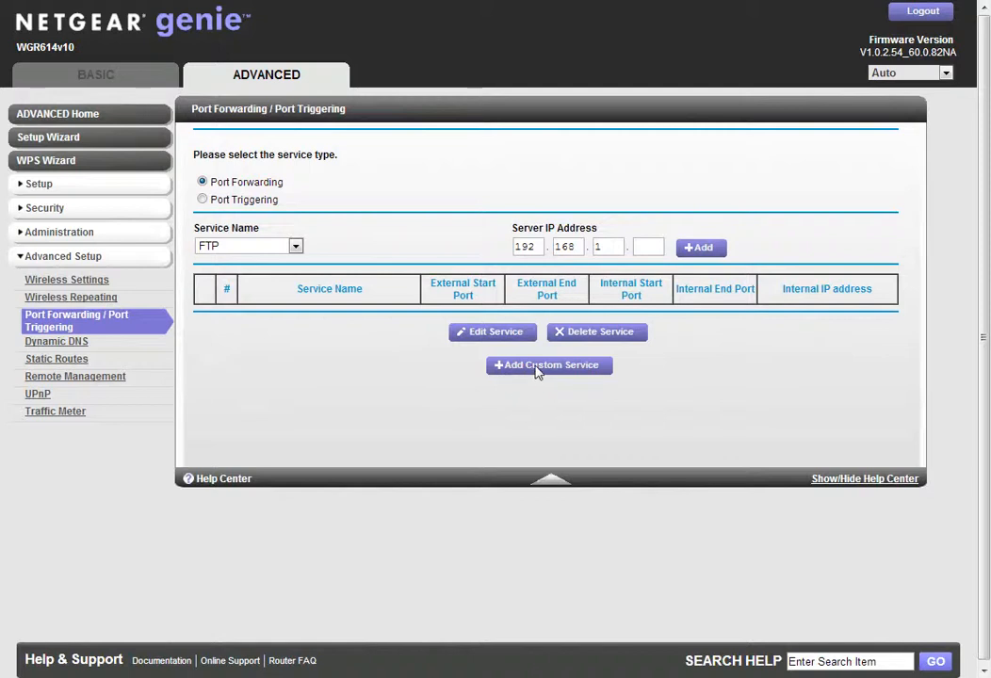
Add a custom service named 'djee' with external starting port 81.
click(548, 365)
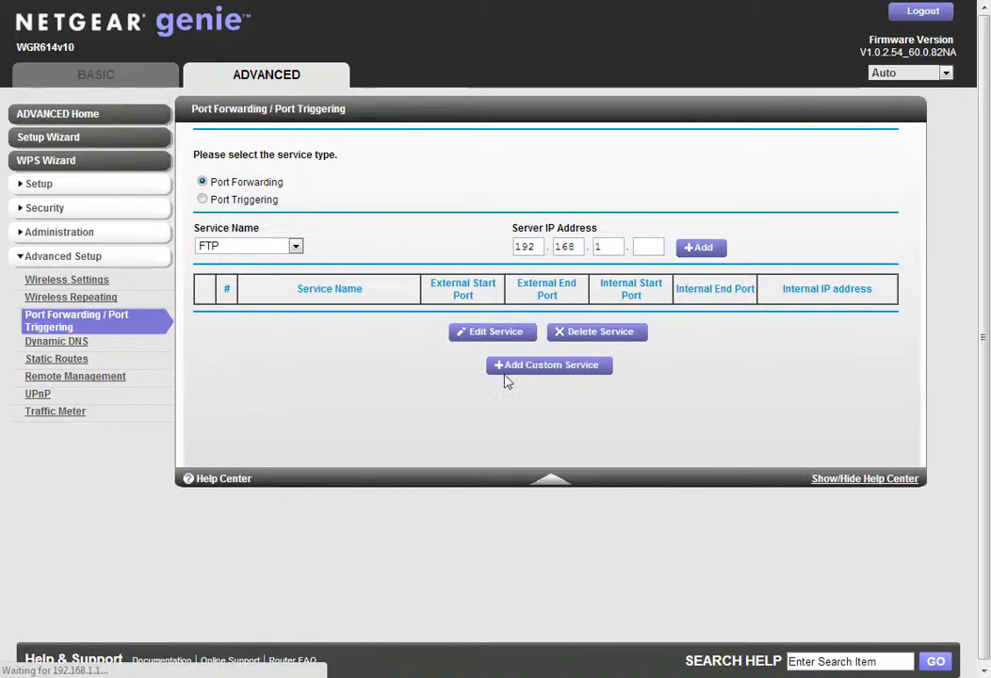
click(548, 364)
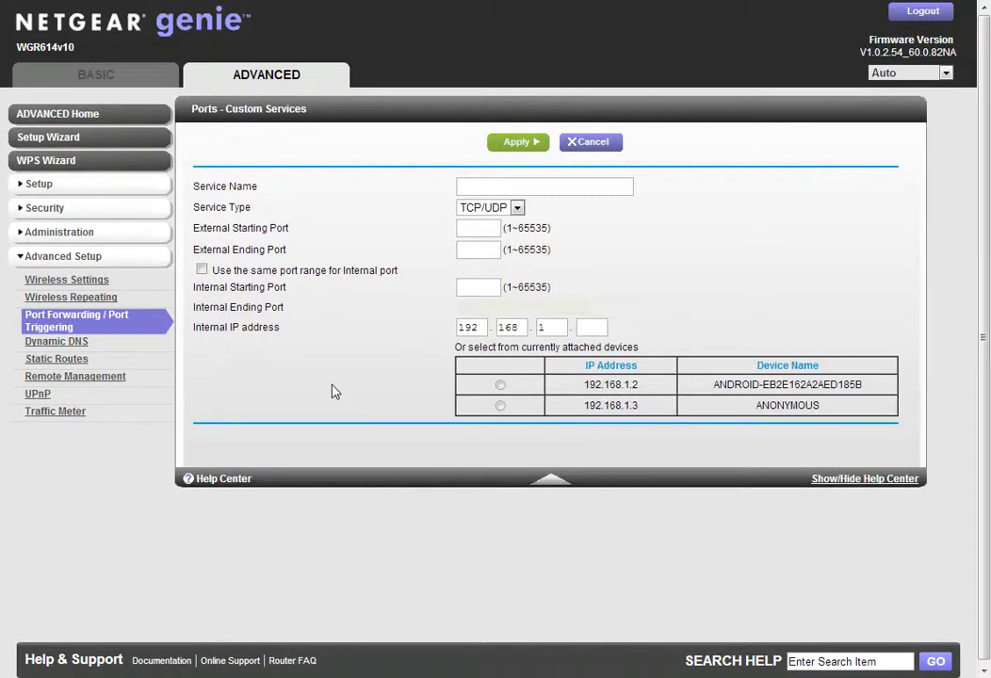
click(544, 185)
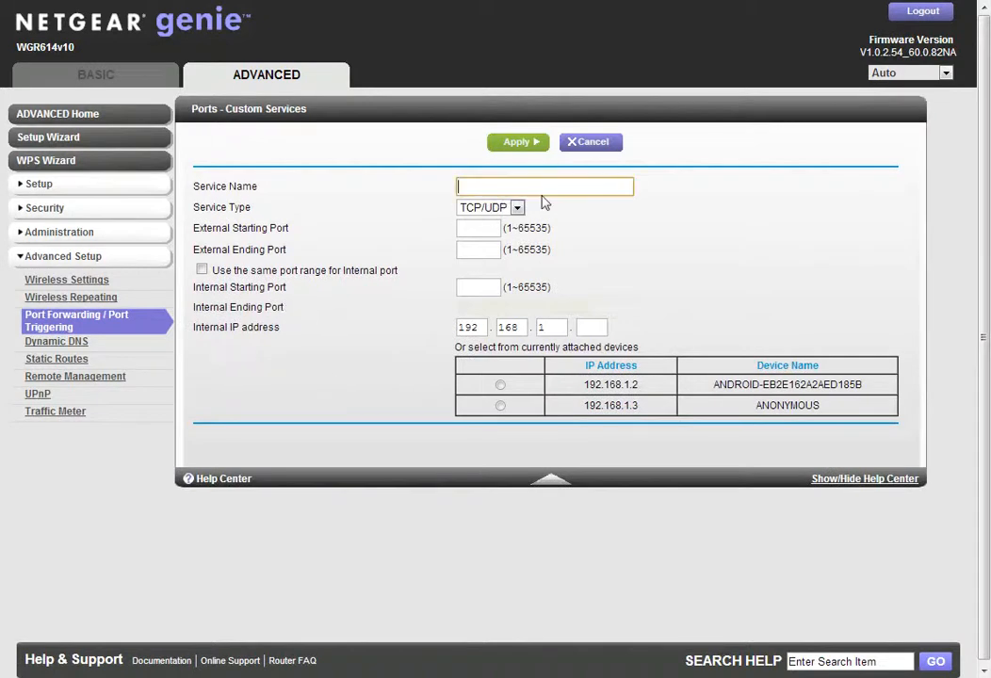
mouse_move(621, 232)
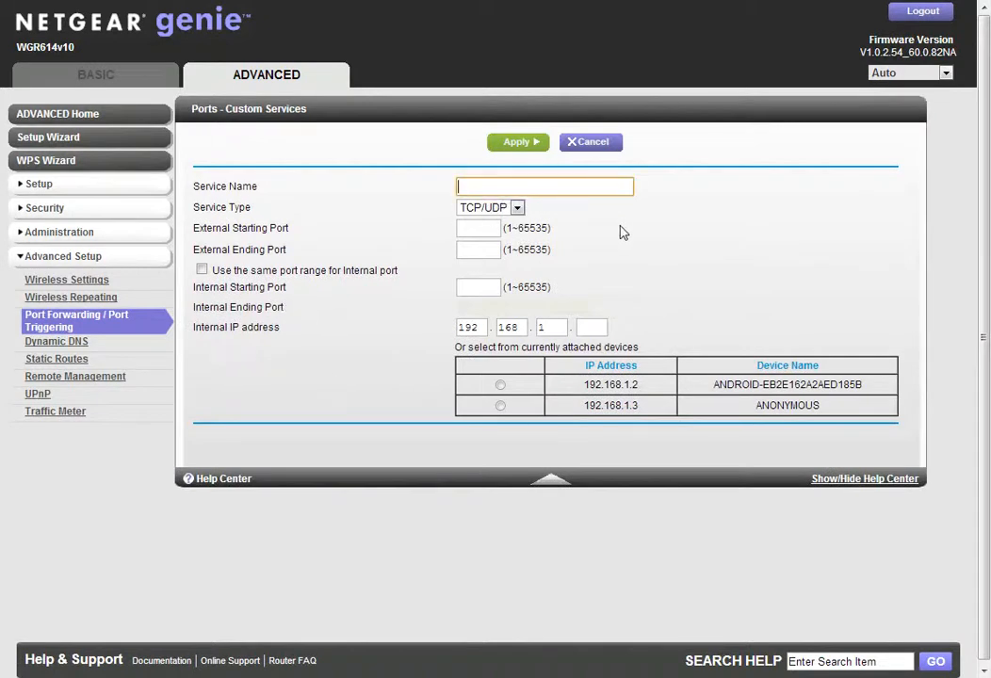
text(djee)
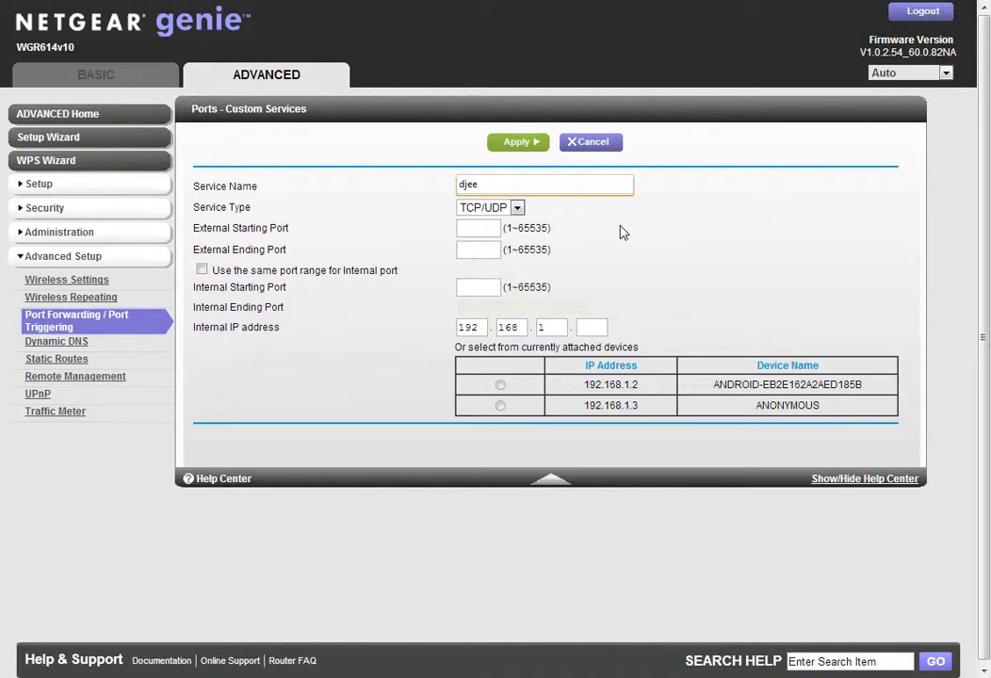
mouse_move(480, 238)
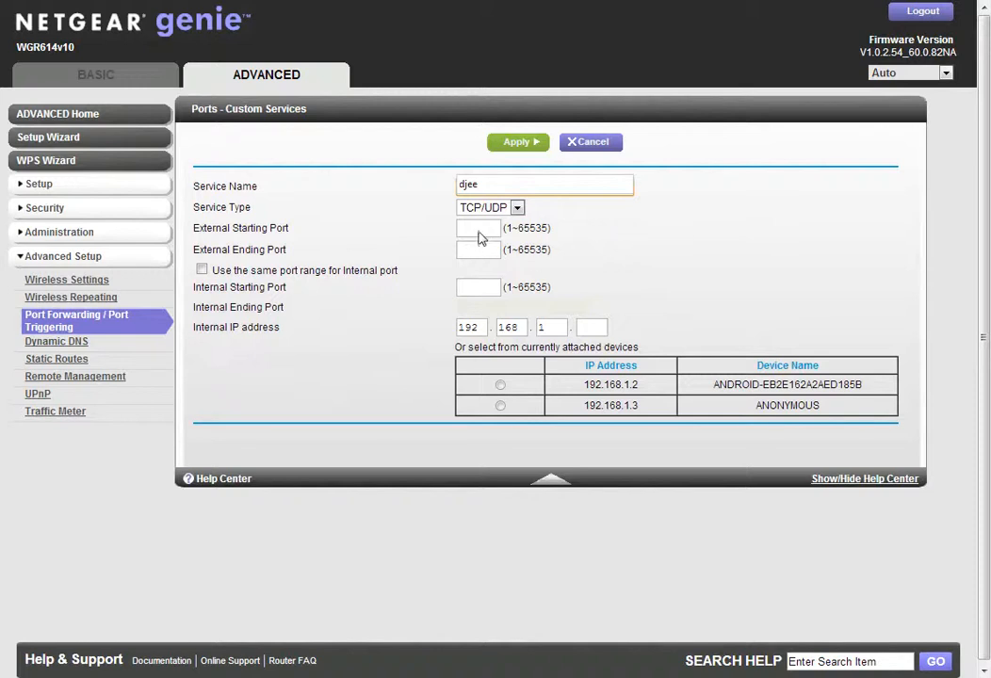
click(478, 227)
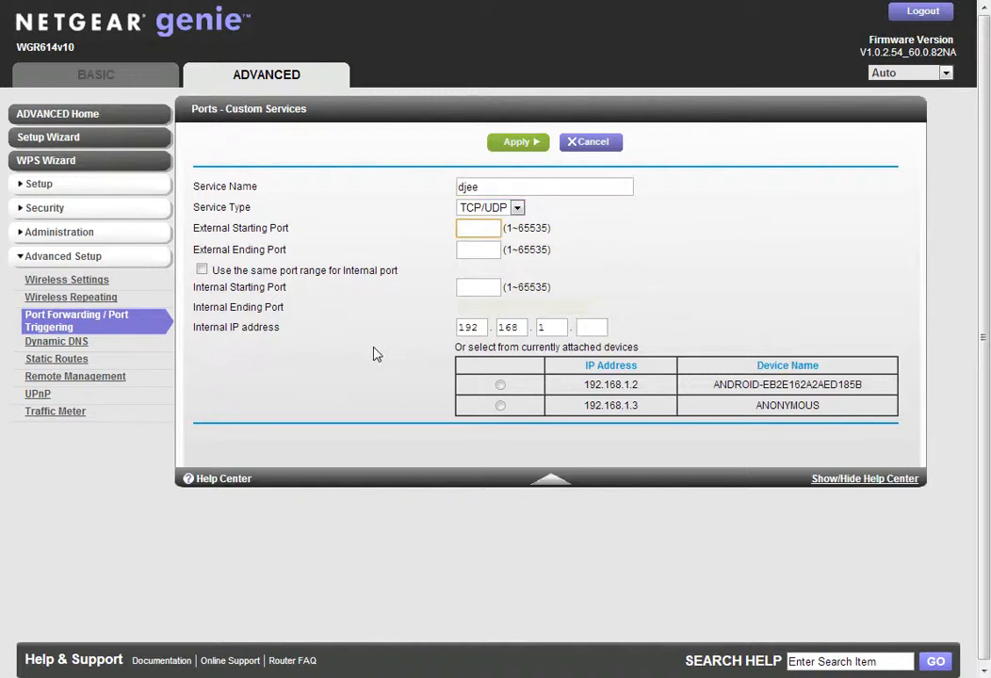
text(81)
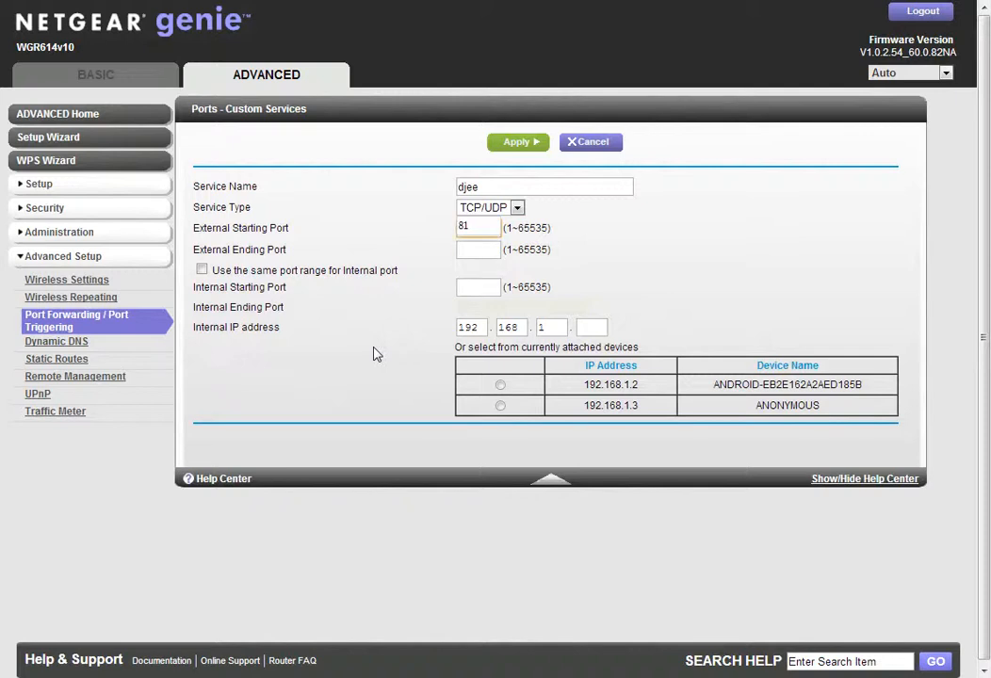
Set the remaining ports to 81, internal IP to 192.168.1.251, and apply the djee rule.
click(478, 249)
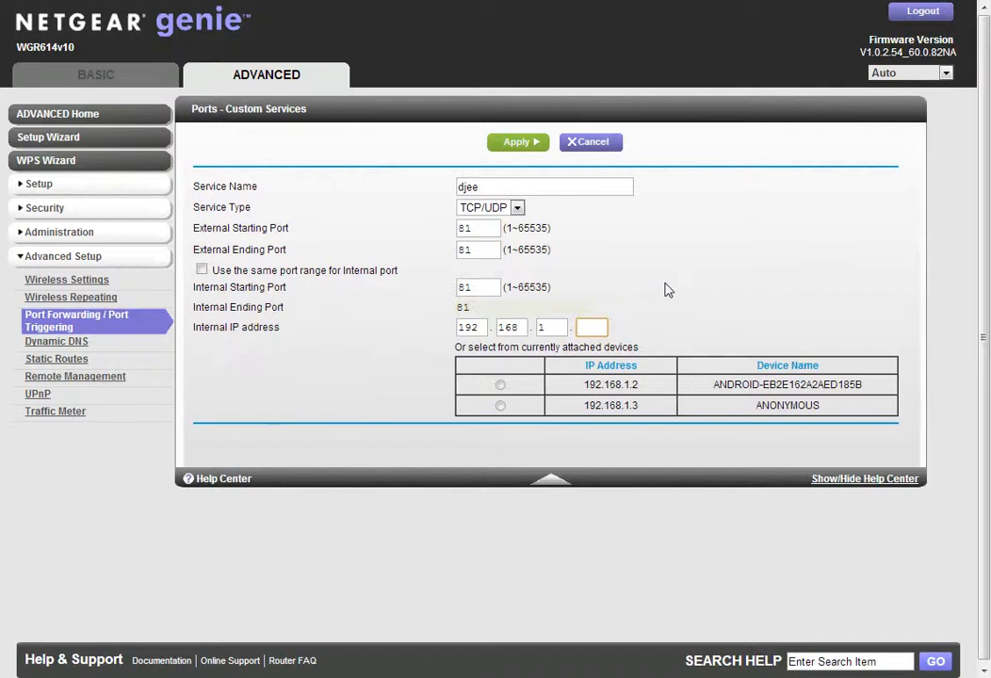
text(251)
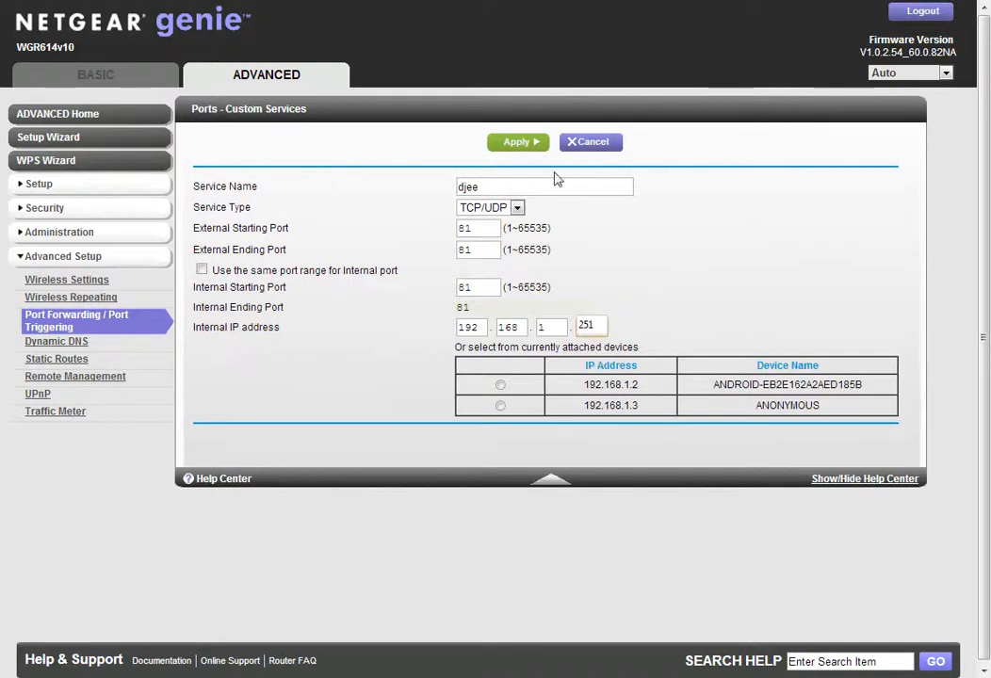
click(516, 141)
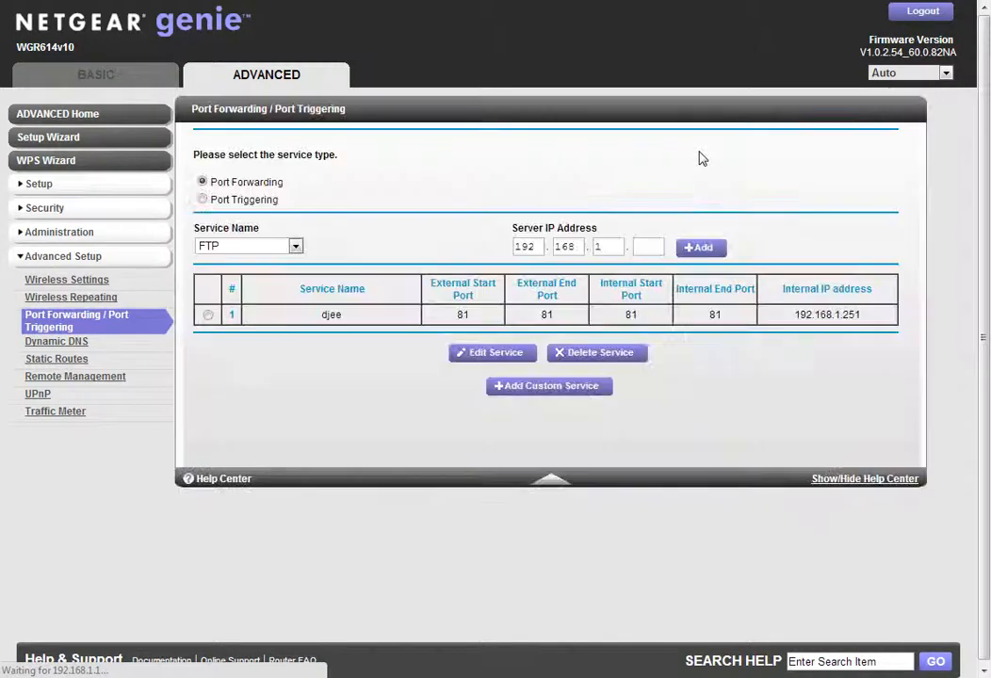